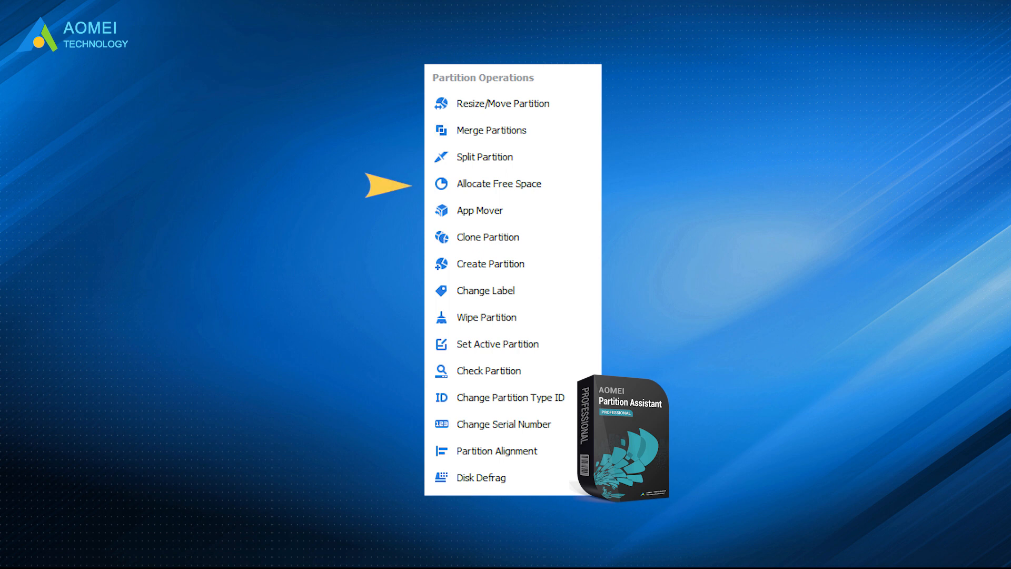
mouse_move(387, 129)
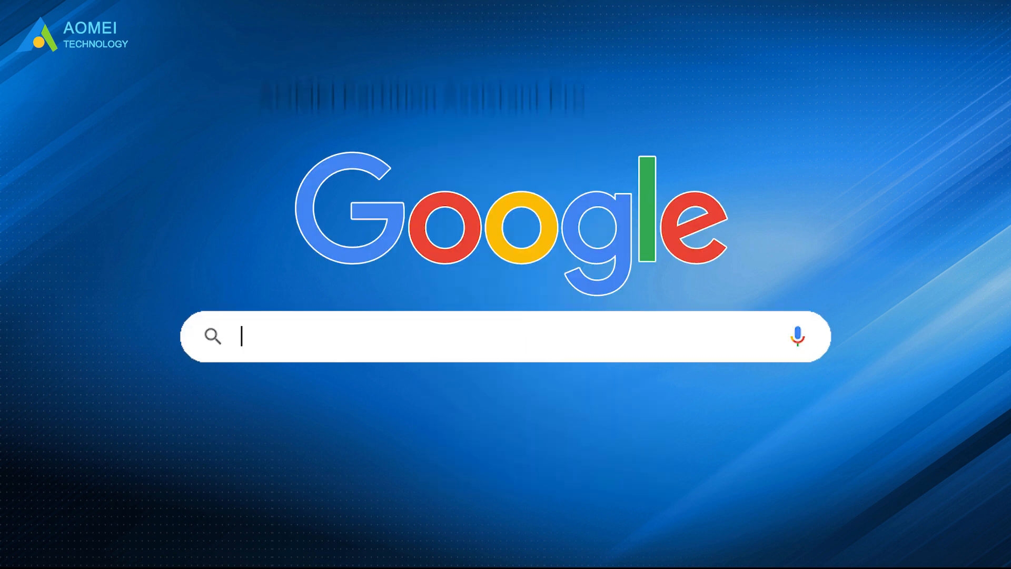
Step: Search for 'AOMEI Partition Assistant Pro' and download it
text(AOMEI Partition Assistant Pro)
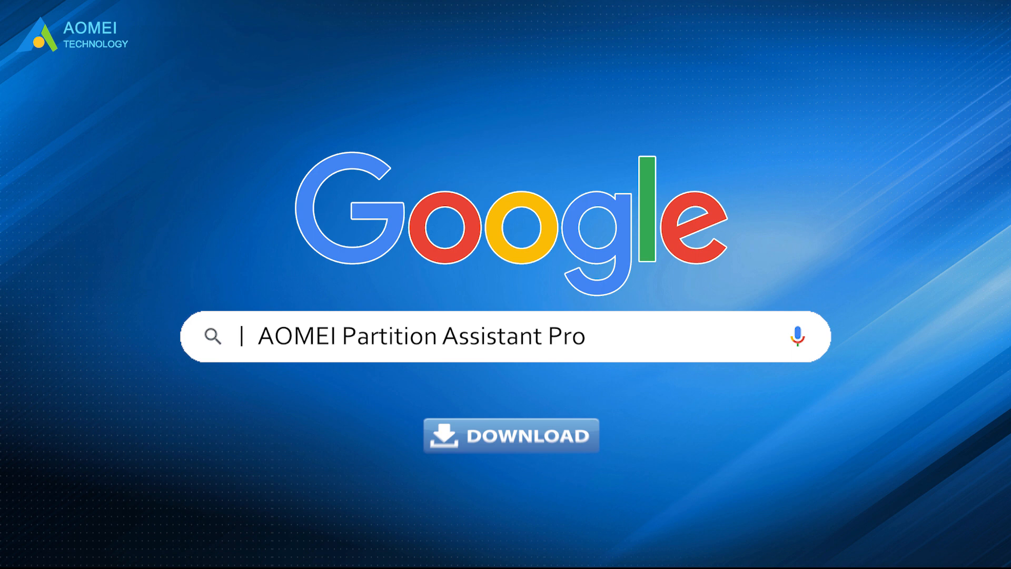
click(510, 434)
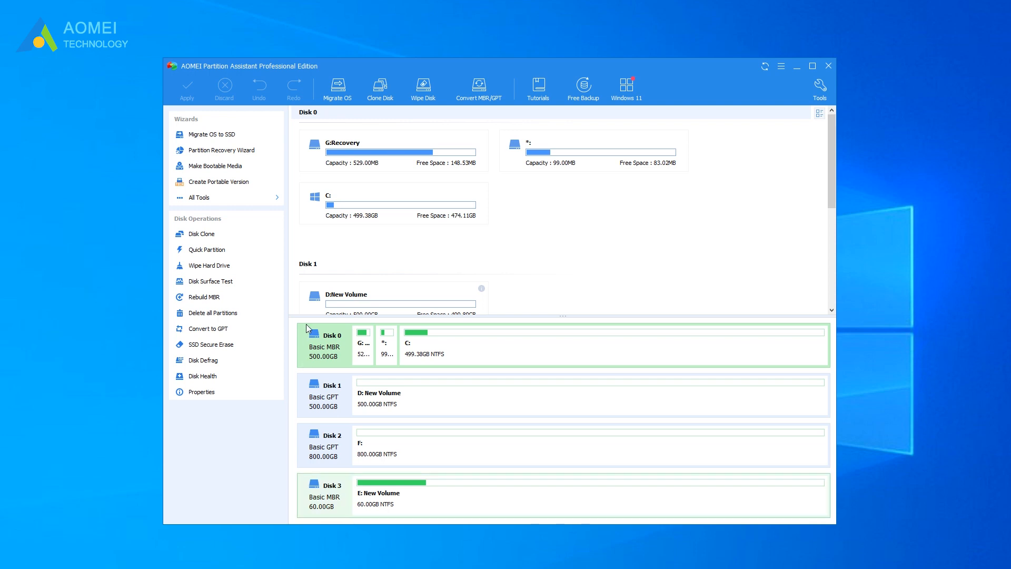
mouse_move(315, 361)
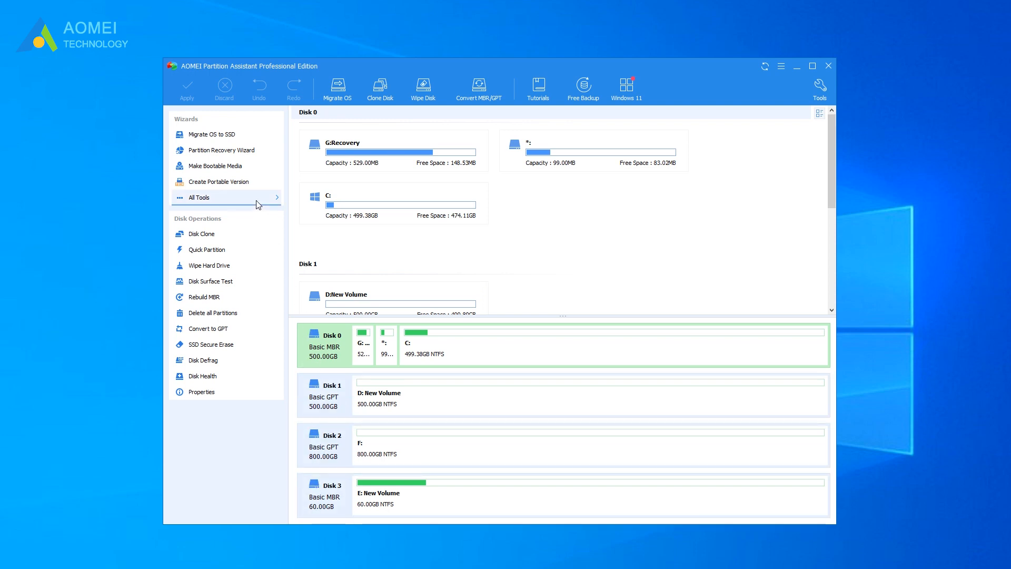
Step: Launch App Mover from All Tools and select the C: partition
click(198, 197)
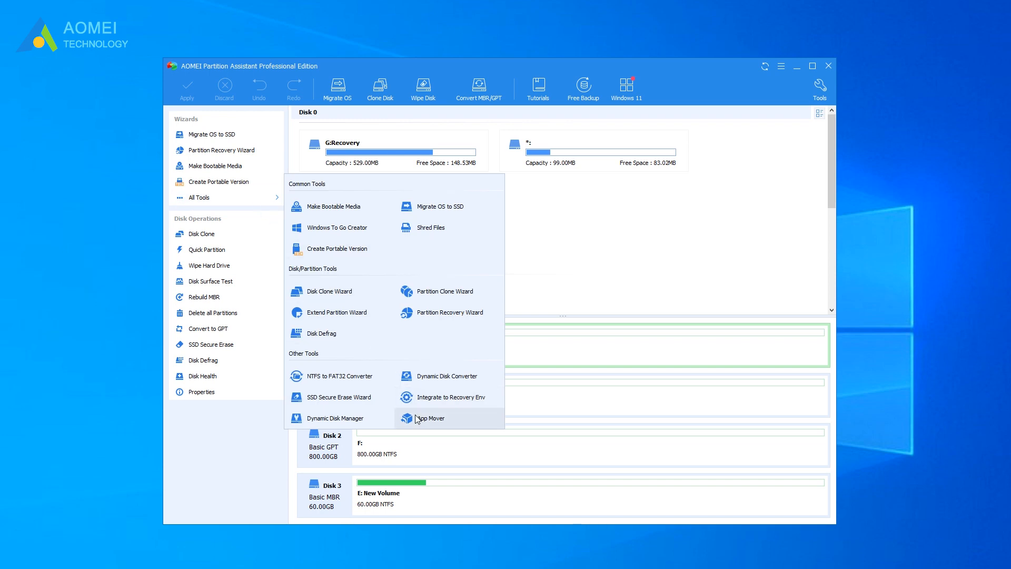
click(428, 417)
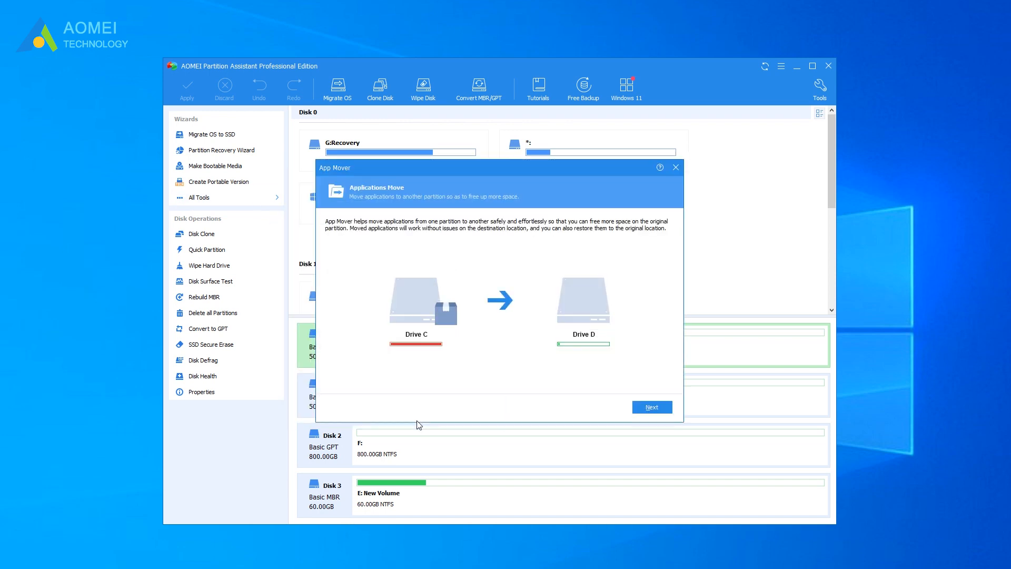
click(651, 407)
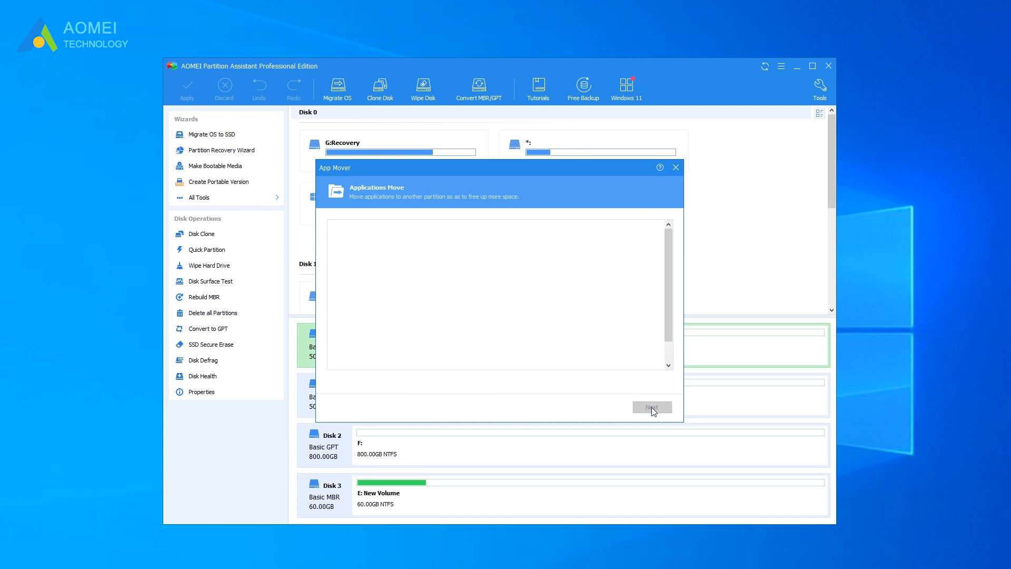
click(651, 407)
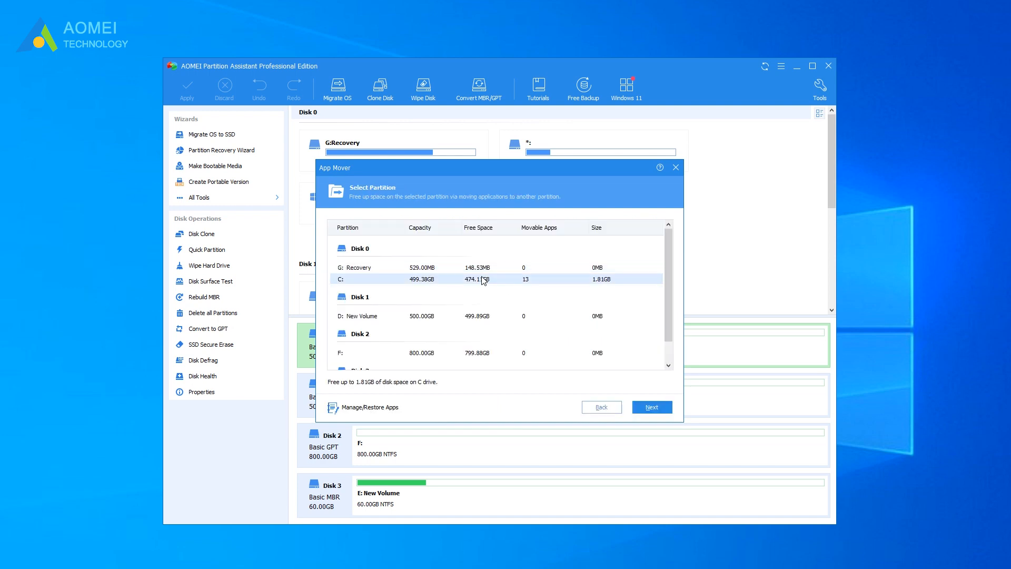
Step: Select AOMEI MBackupper and AOMEI Backupper and move them to F:, confirming the warning
click(650, 407)
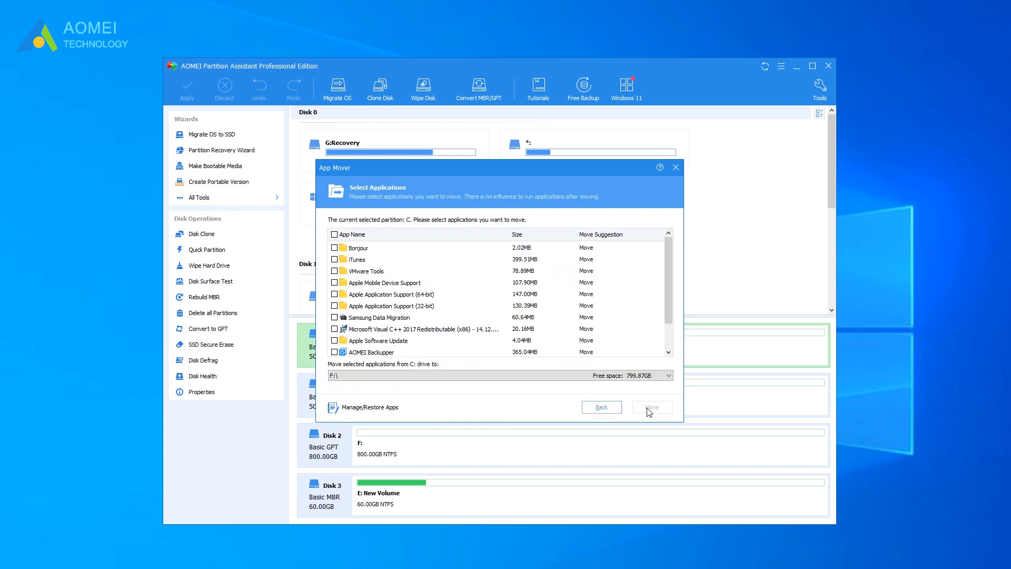
mouse_move(364, 321)
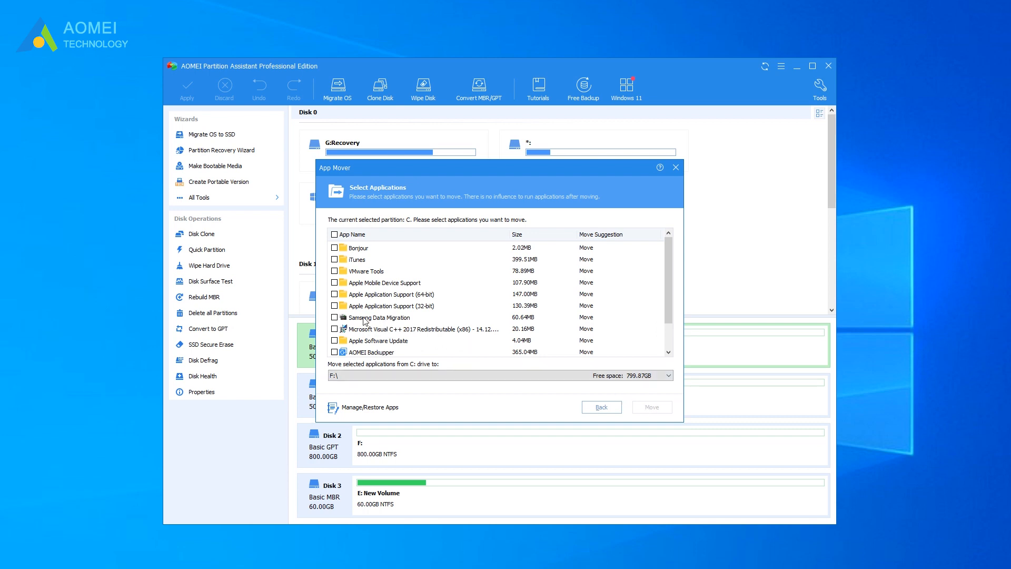
scroll(down, 3)
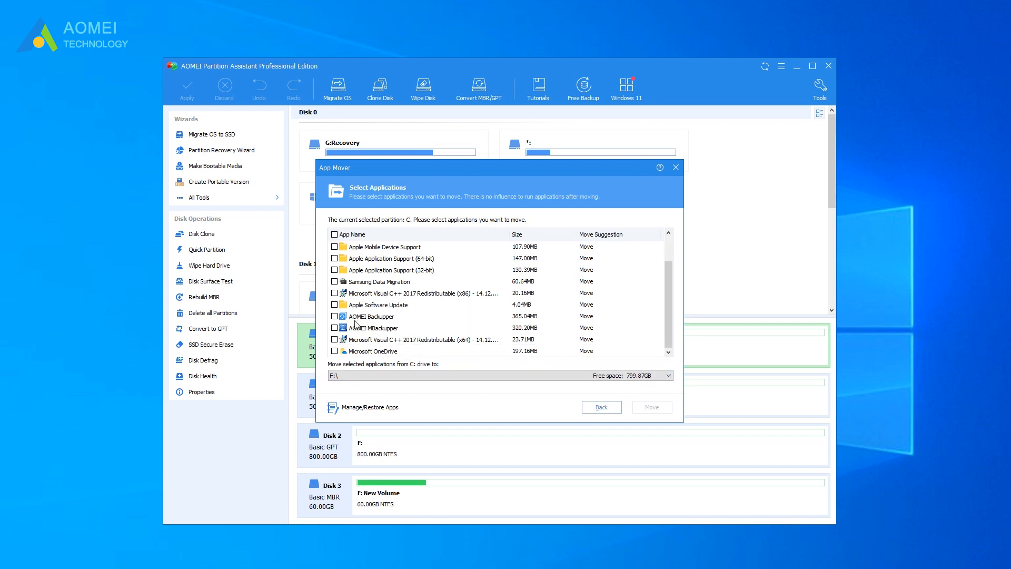
click(334, 328)
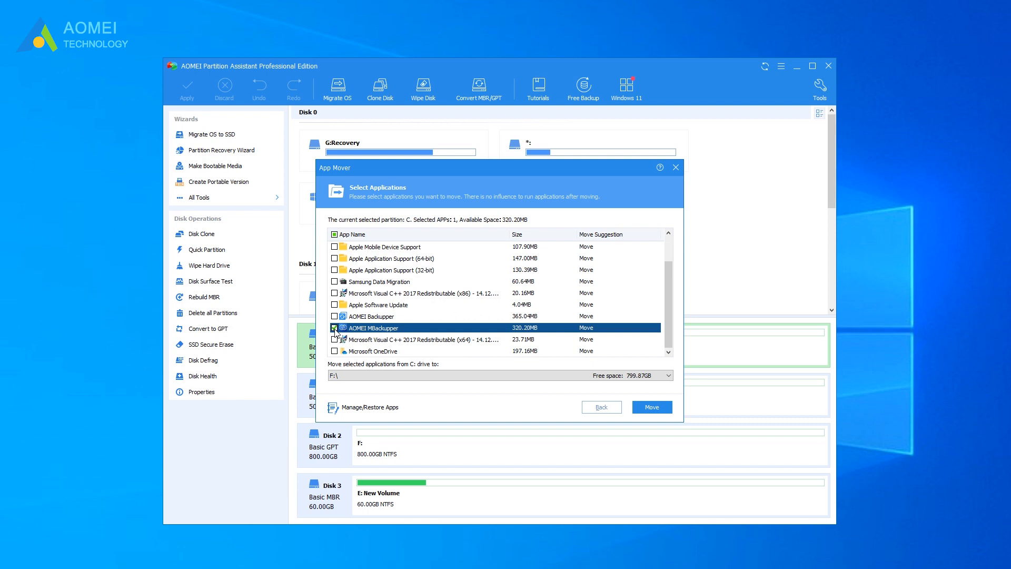
click(334, 315)
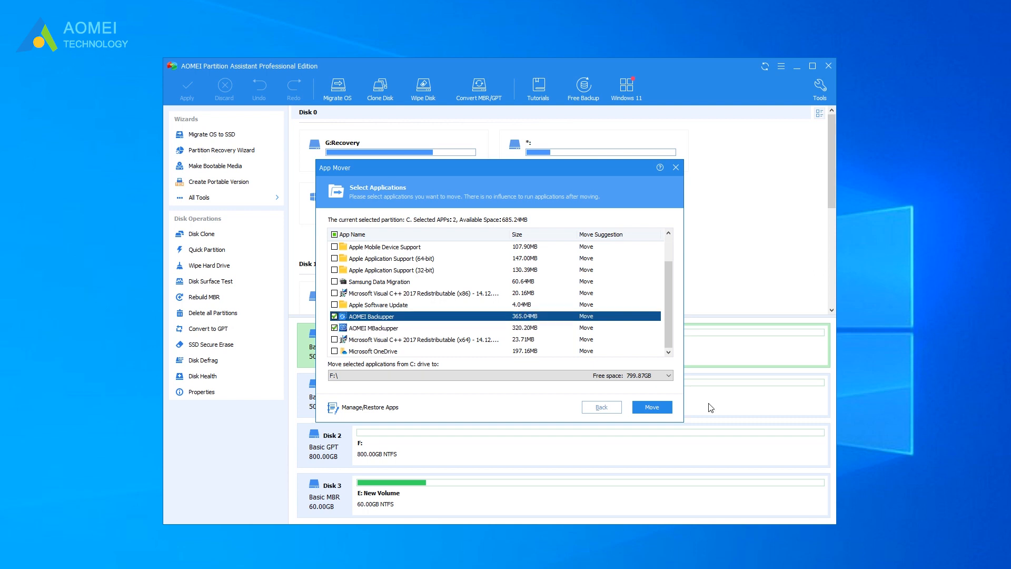
click(667, 375)
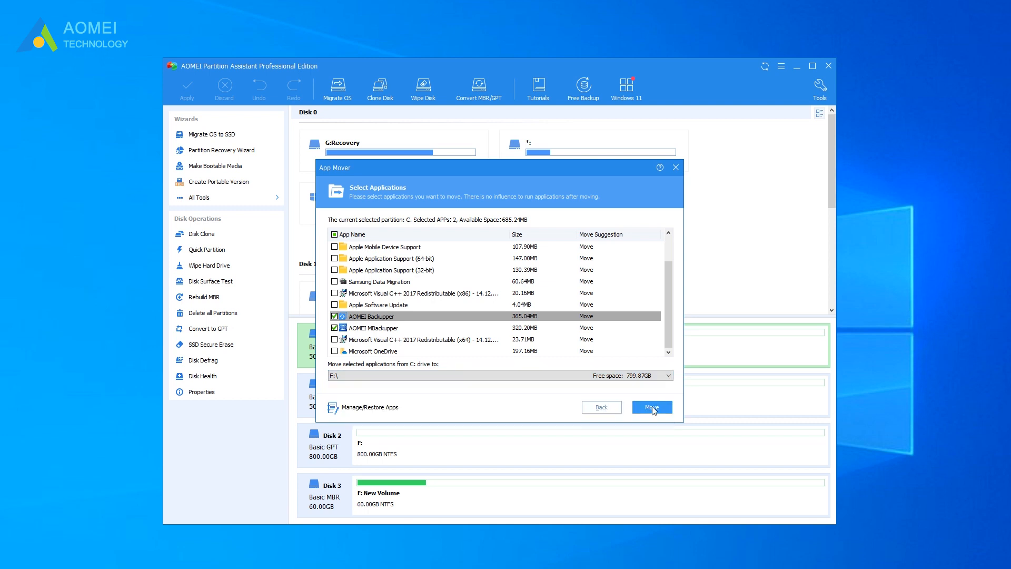
click(651, 406)
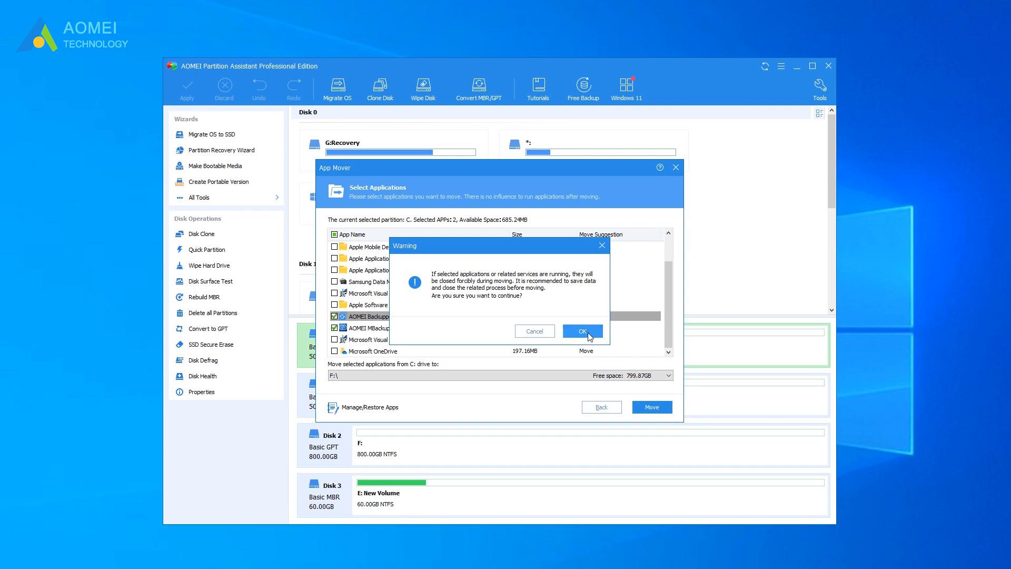
click(581, 330)
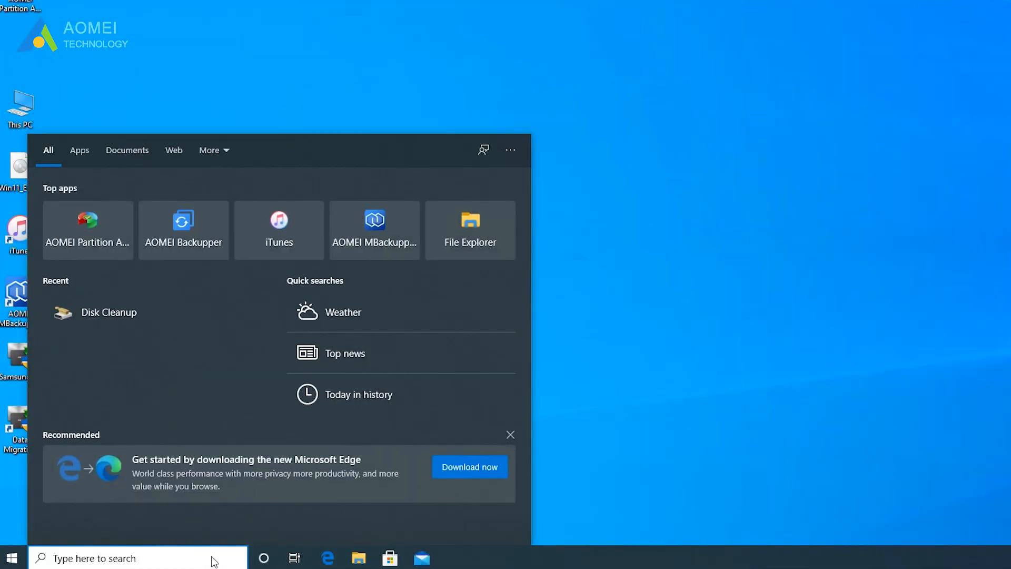
Step: Launch Disk Cleanup from search and scan drive (C:)
text(disk cleanup)
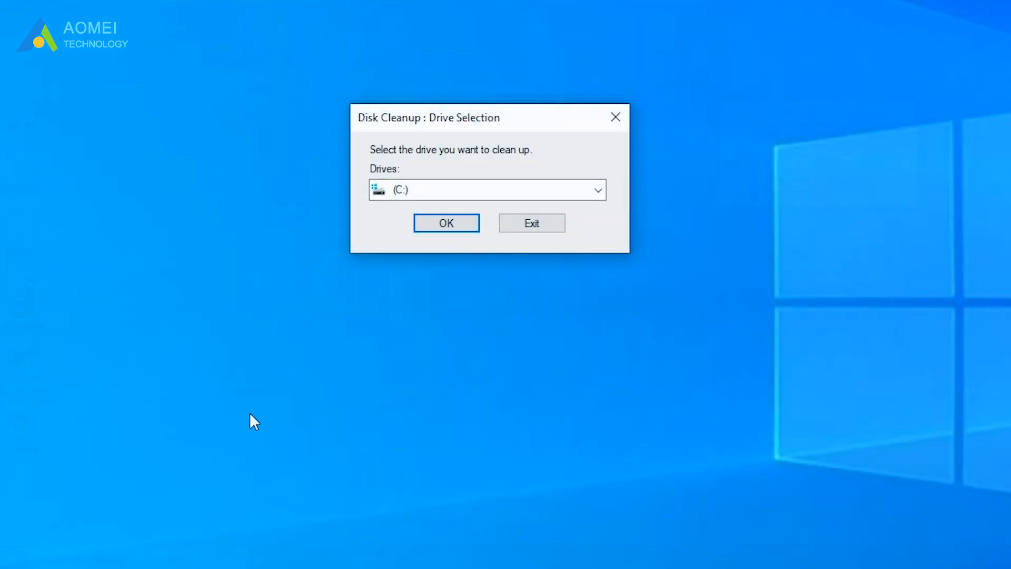
click(597, 190)
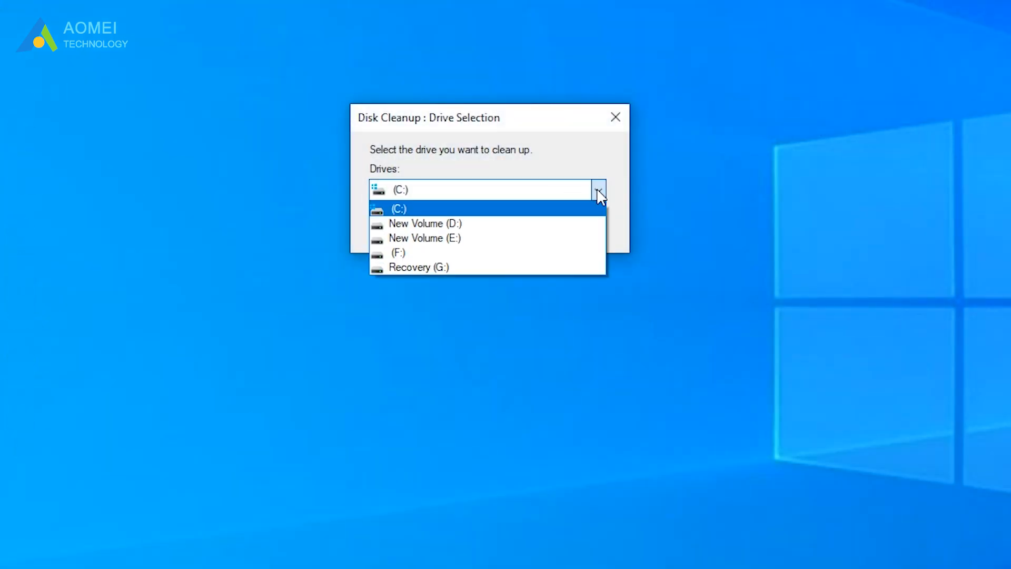
click(399, 208)
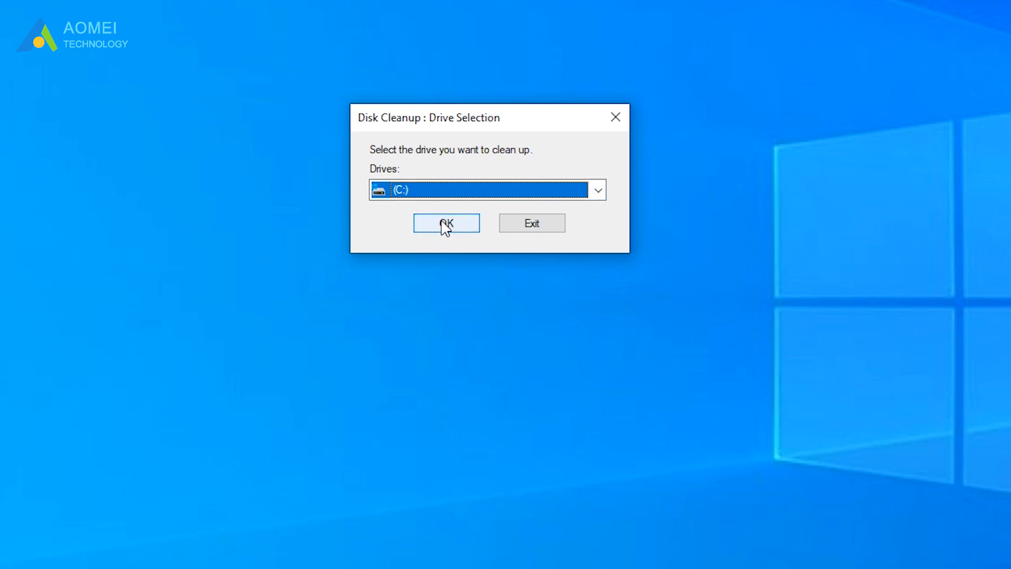
click(446, 222)
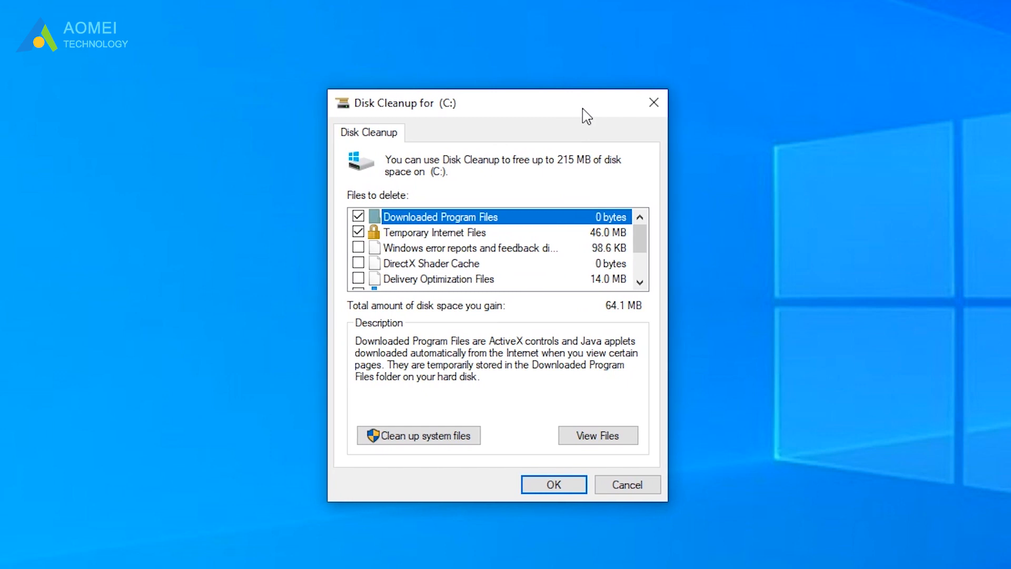
Step: Tick Downloads and Recycle Bin and delete the selected files (about 98.5 MB)
click(359, 232)
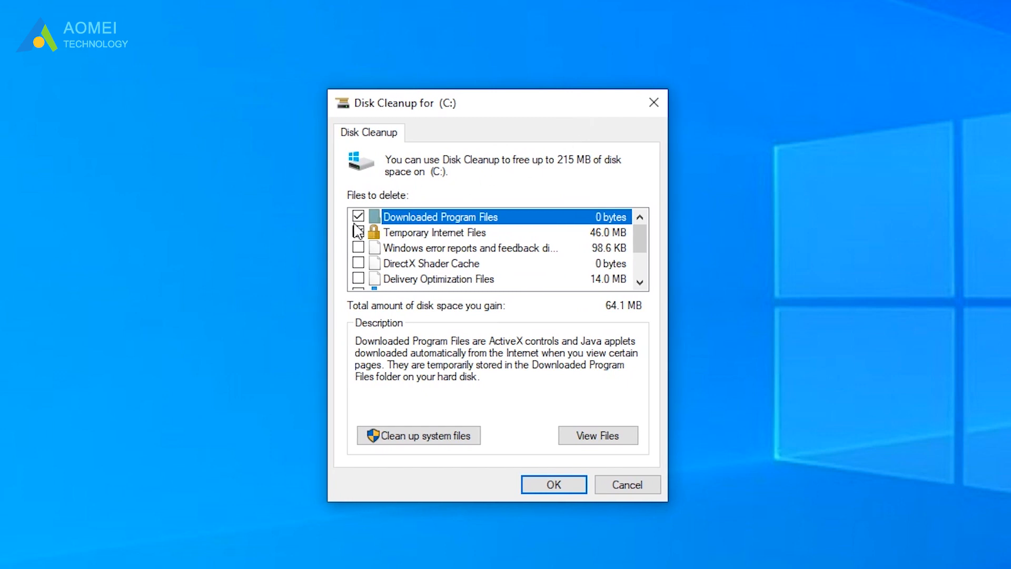
click(358, 232)
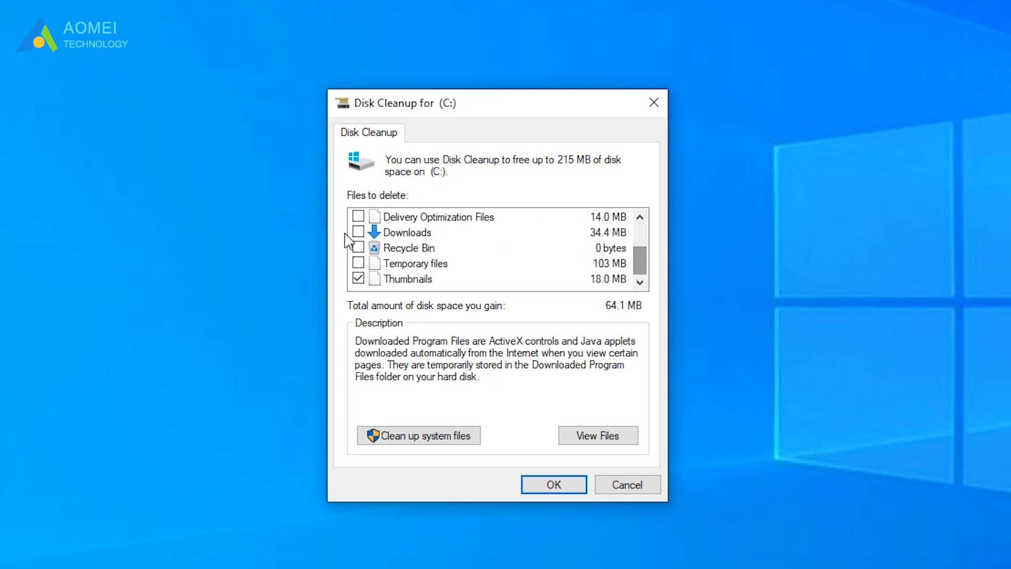
click(359, 232)
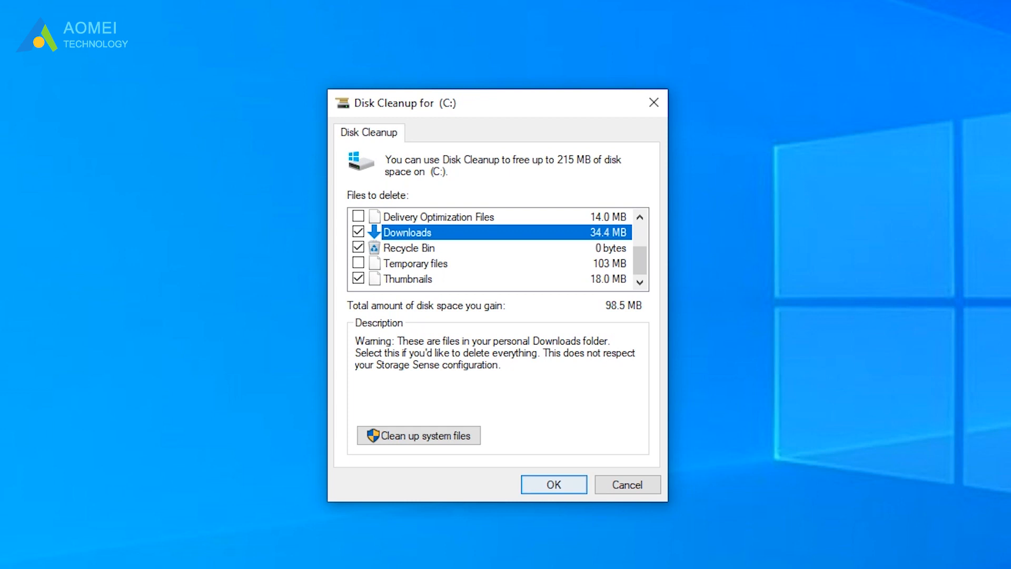
click(552, 484)
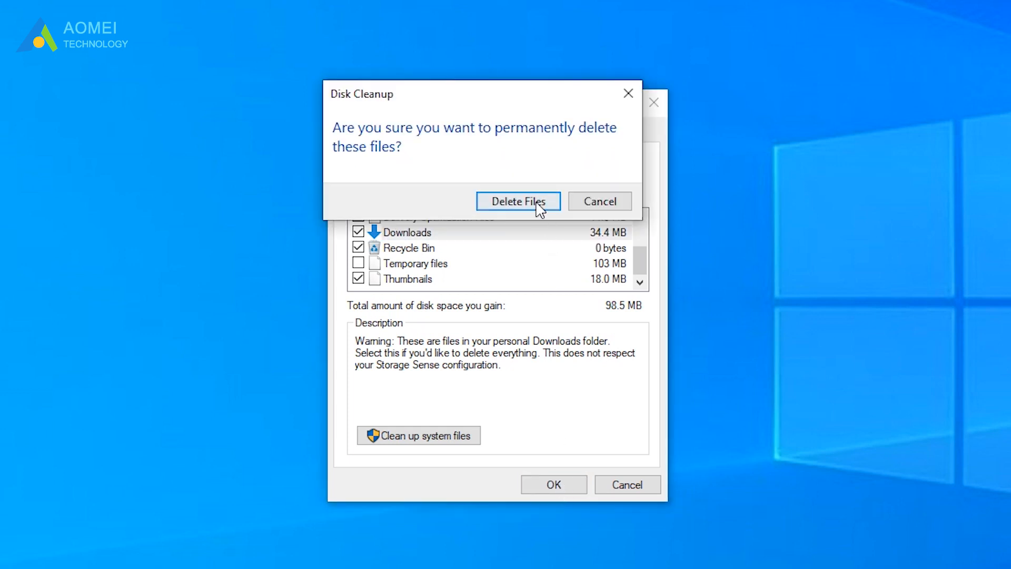
click(517, 201)
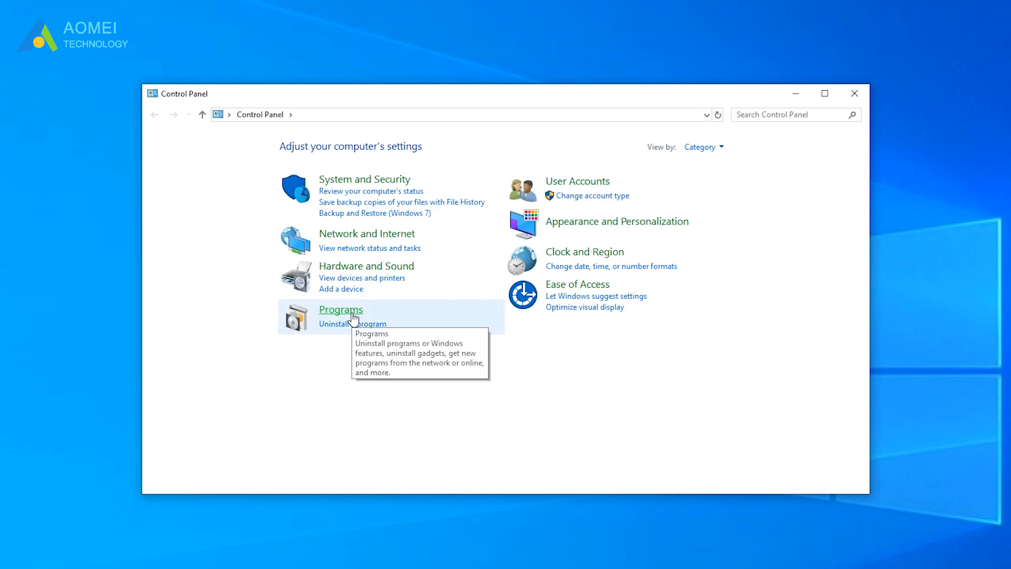
Step: Uninstall iTunes from Programs and Features and confirm the removal
click(341, 309)
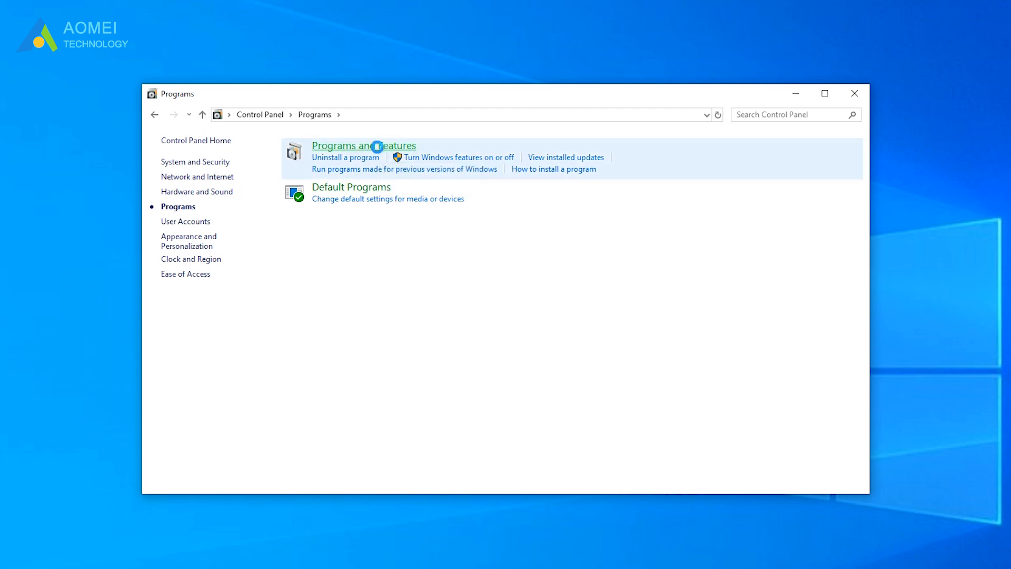
click(362, 145)
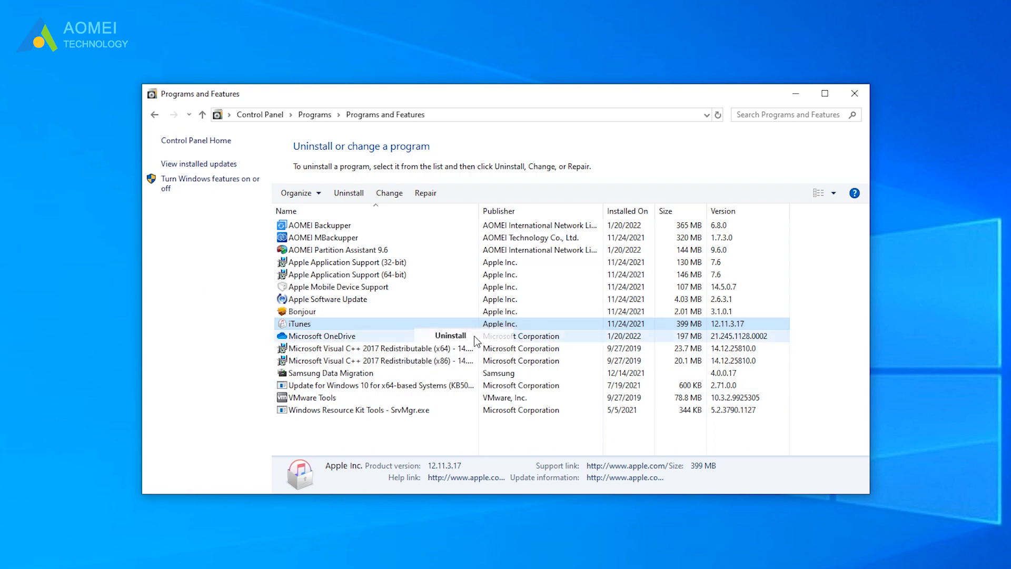
click(451, 335)
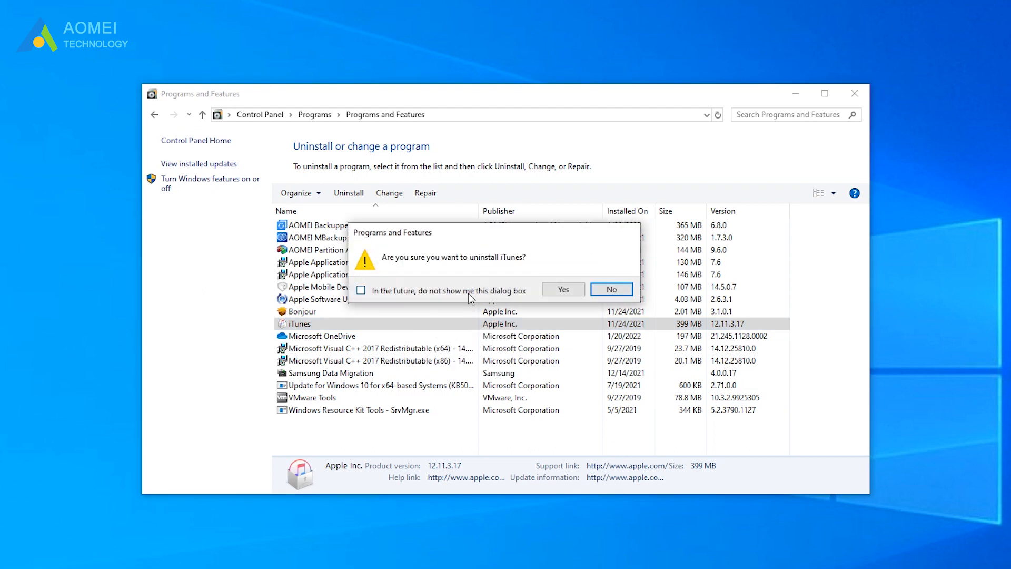
click(562, 289)
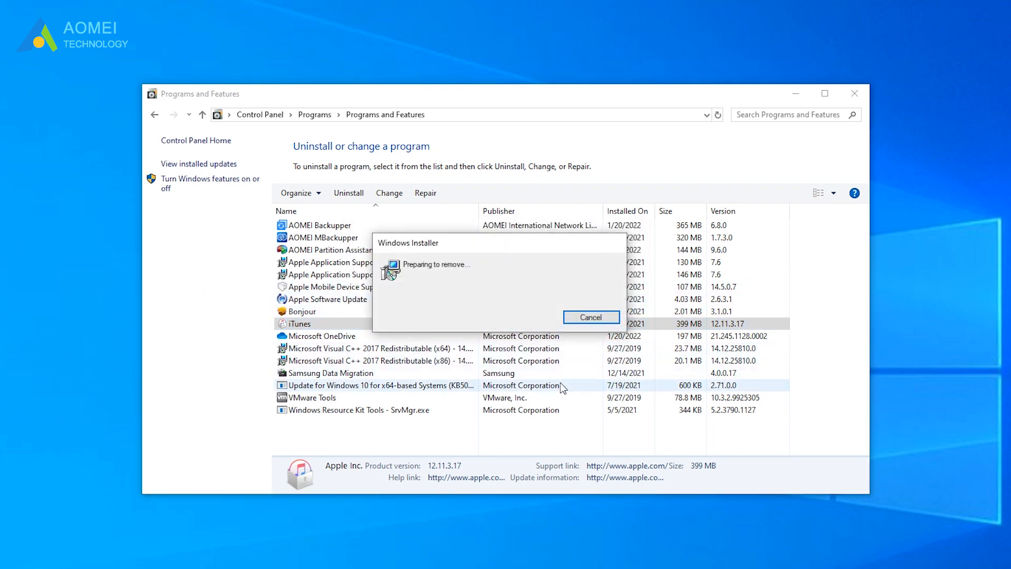